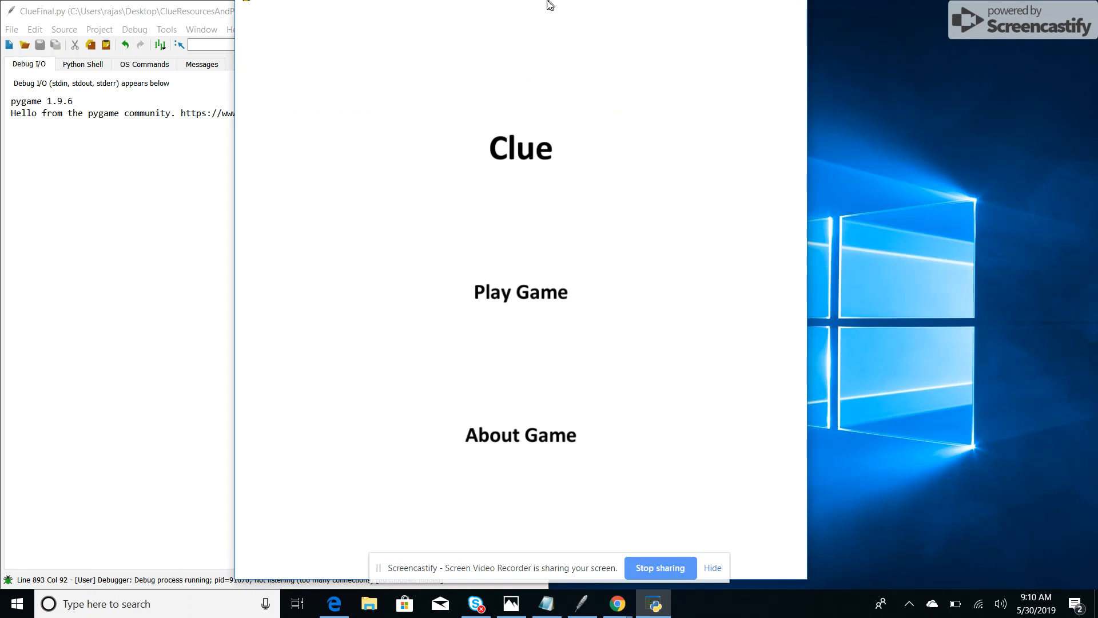
View the game description, then start a new game with two players
left_click(521, 434)
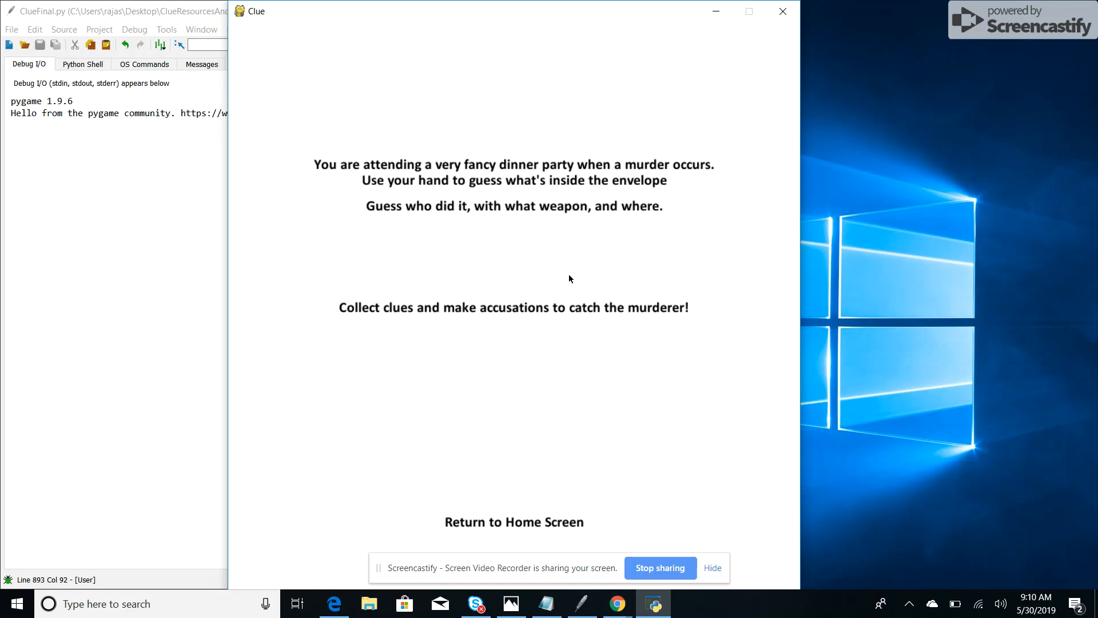
mouse_move(568, 455)
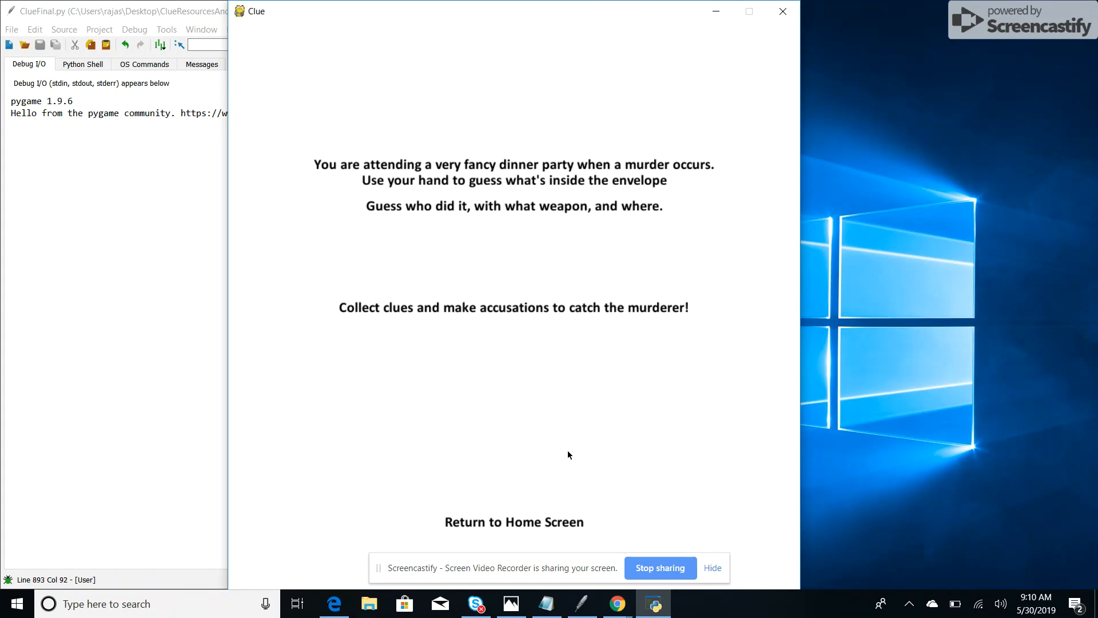
left_click(514, 521)
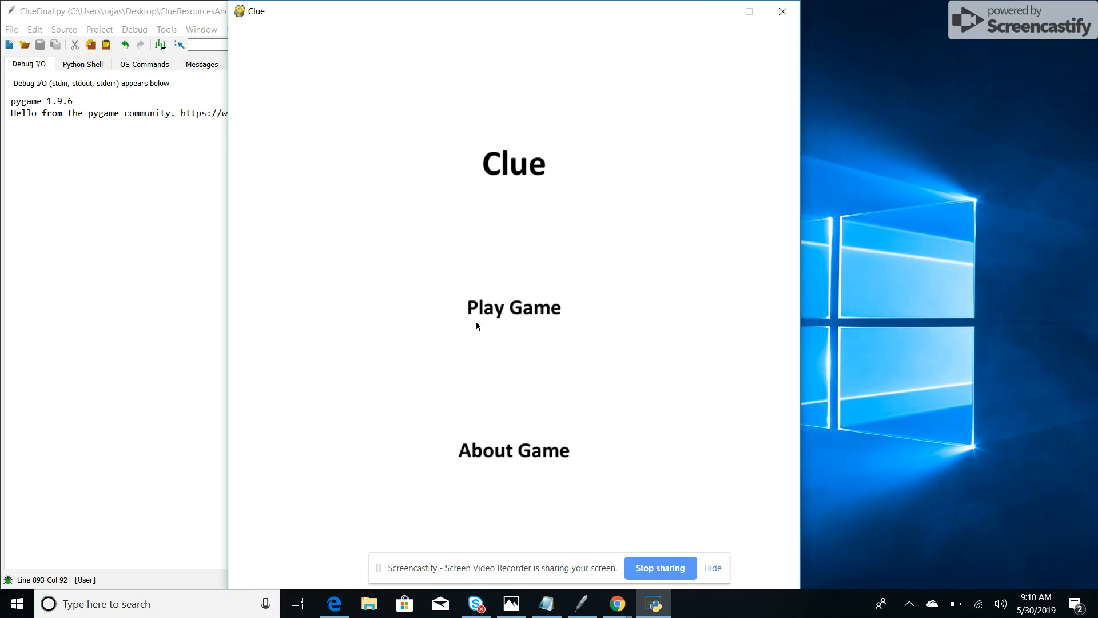
left_click(513, 307)
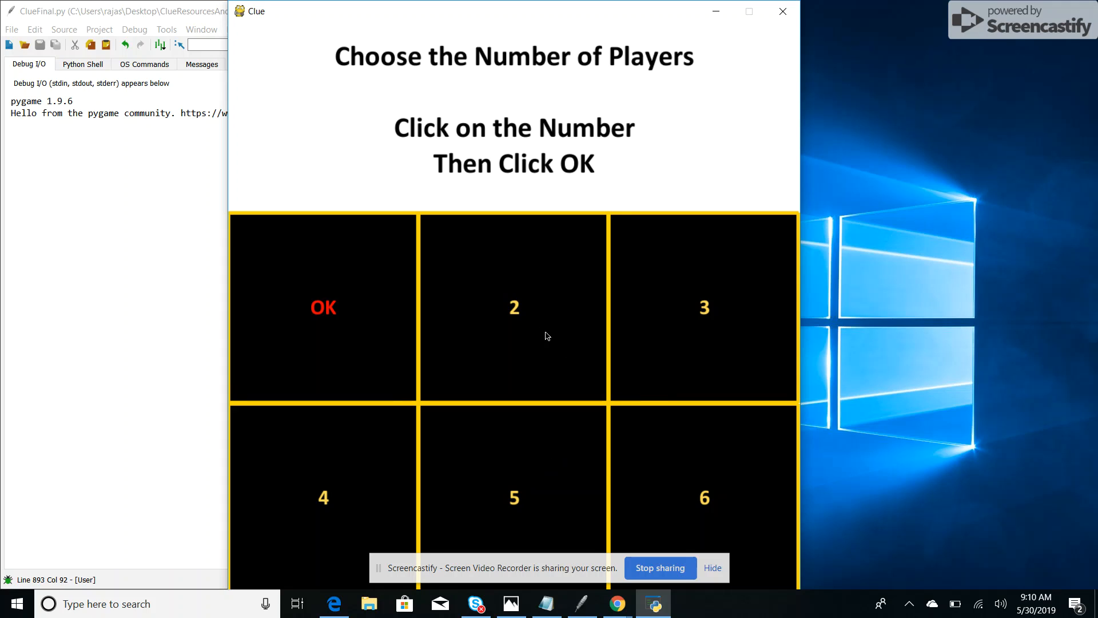
left_click(514, 306)
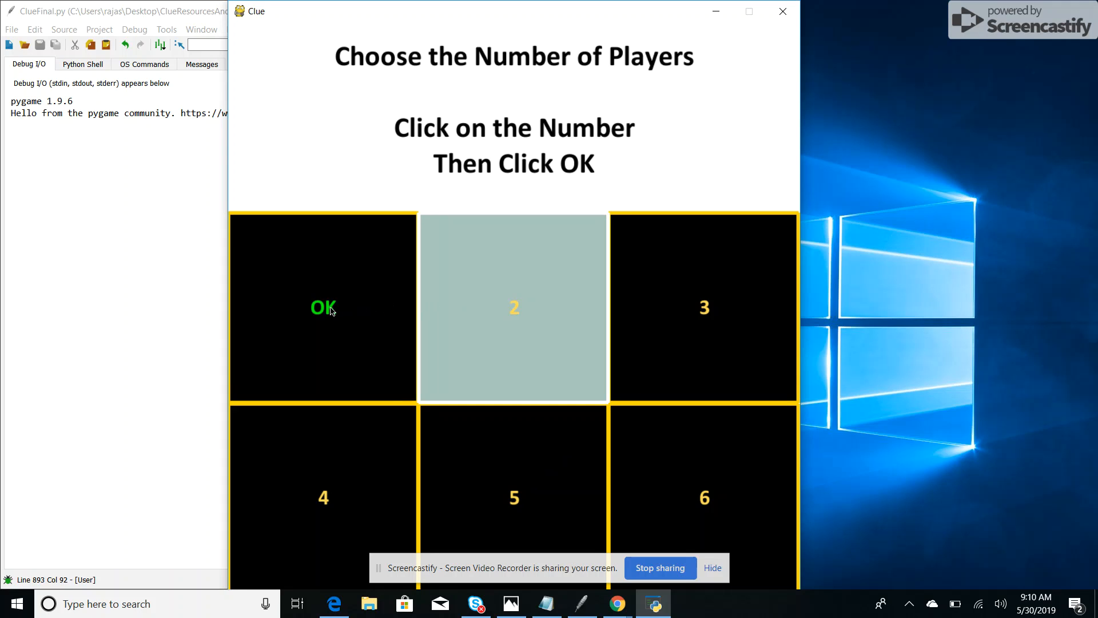
left_click(322, 308)
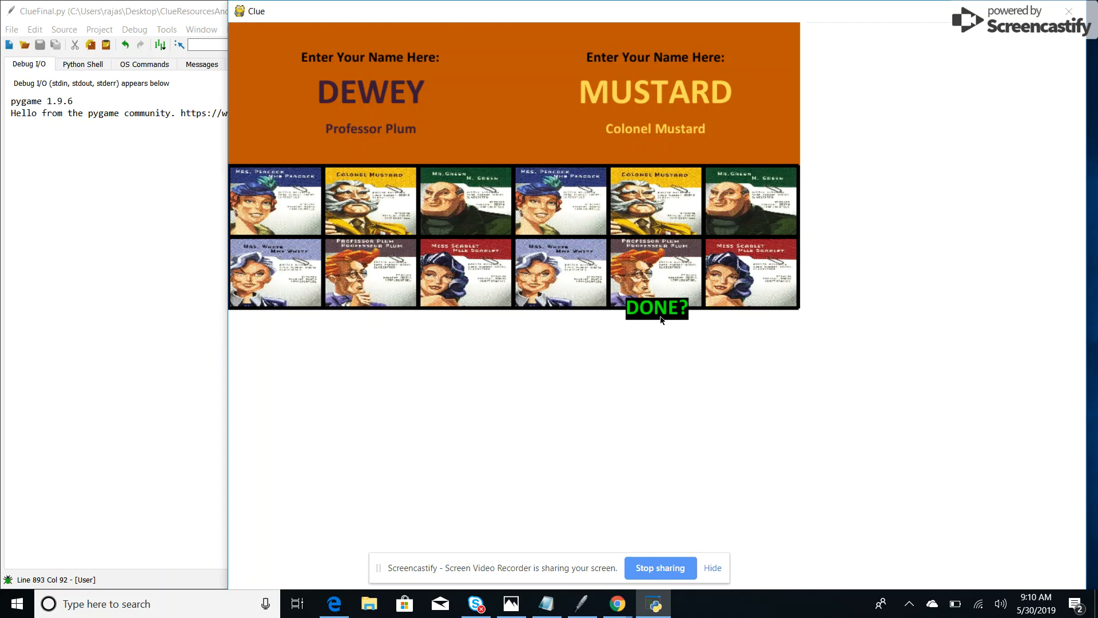
Finish naming players, then roll and plot DEWEY's path on the board to end his turn
left_click(655, 308)
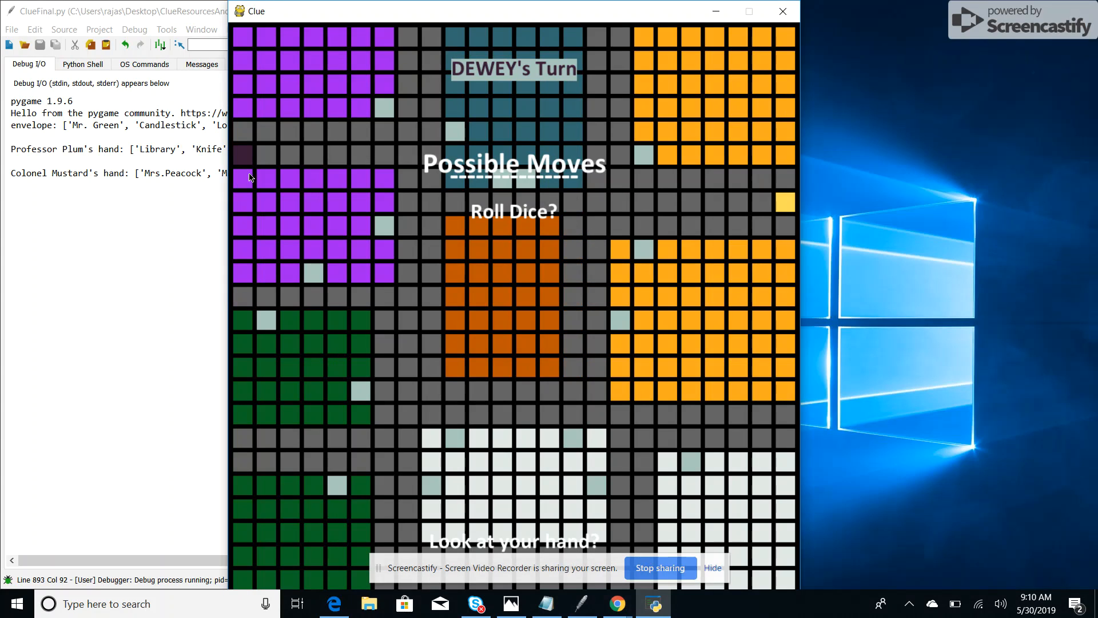
mouse_move(247, 164)
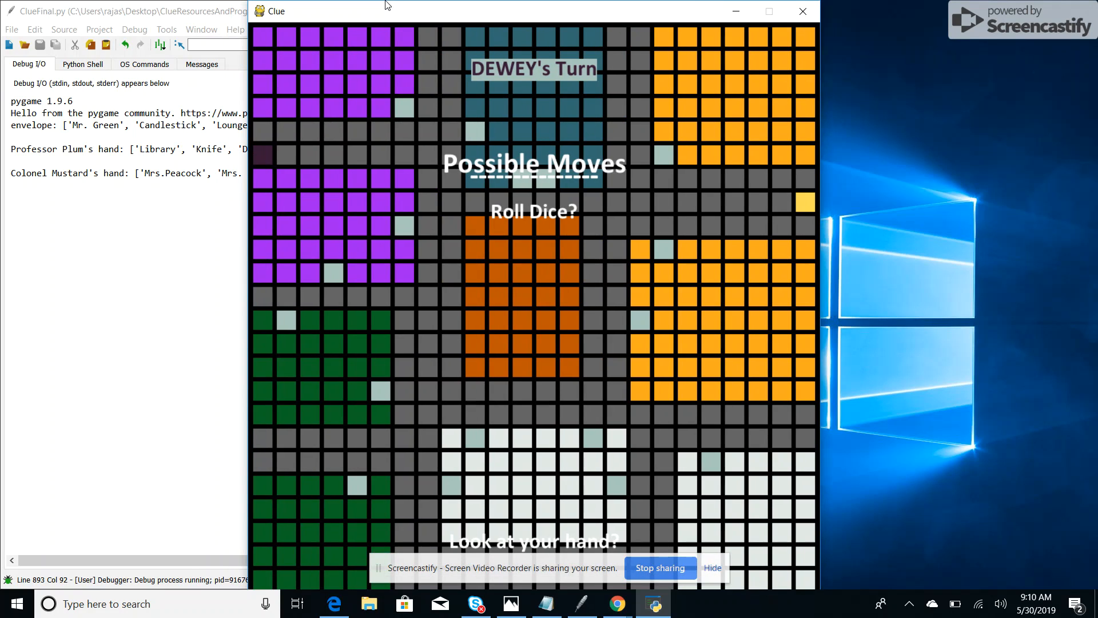
mouse_move(635, 50)
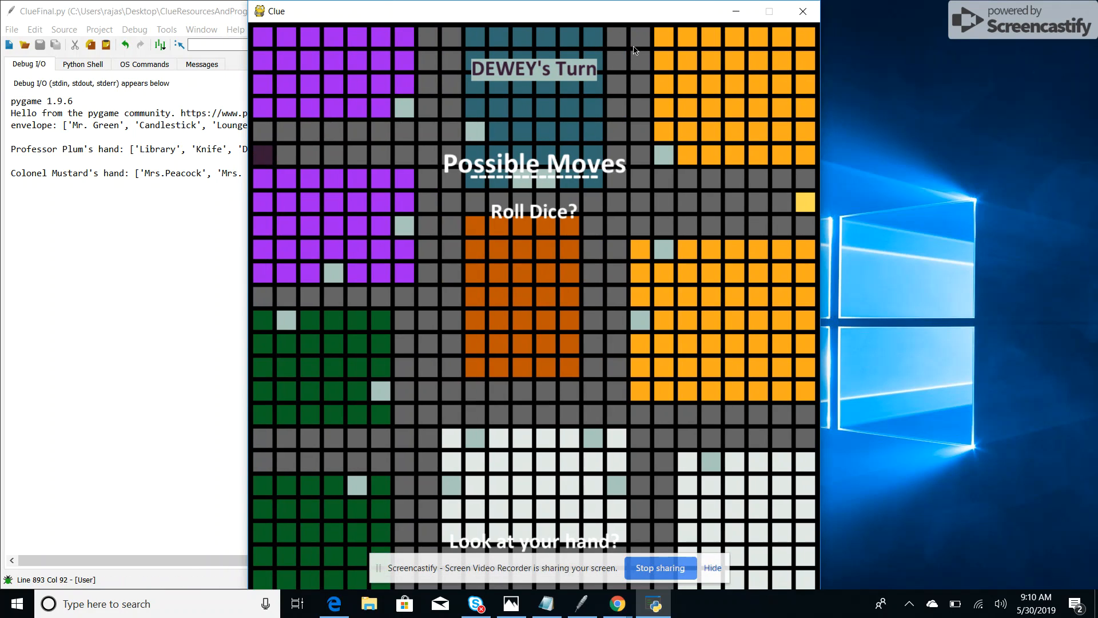
mouse_move(259, 427)
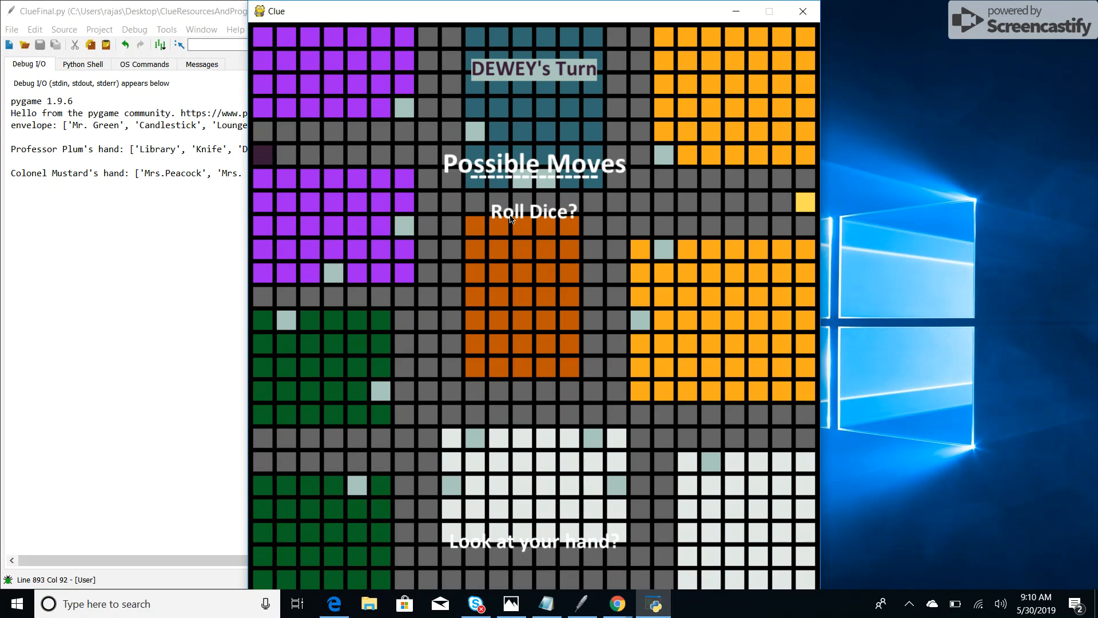
left_click(533, 212)
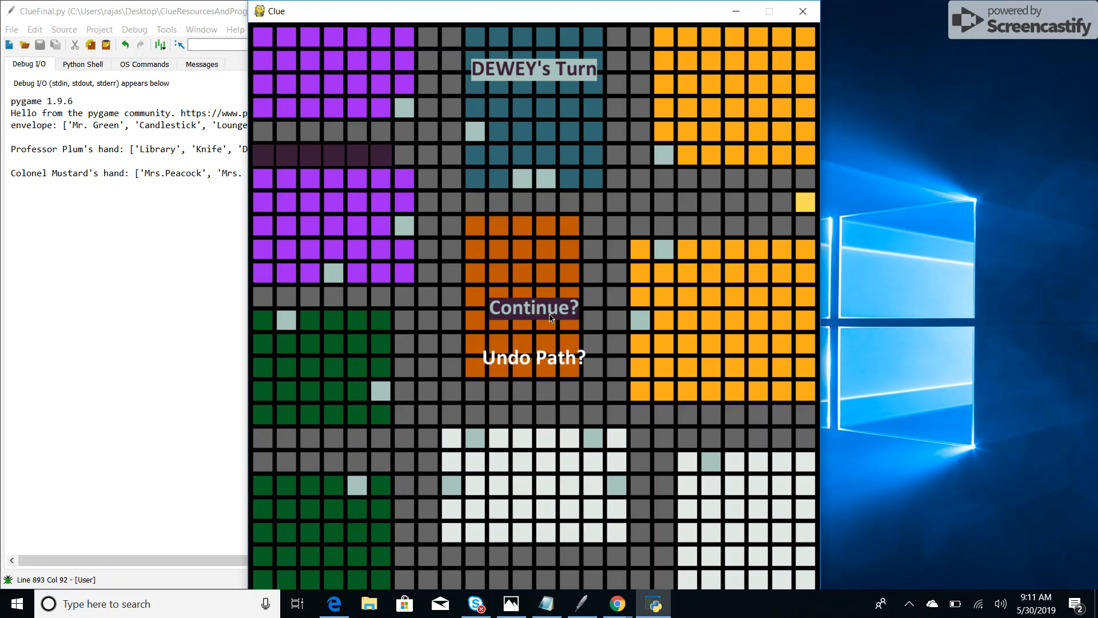
left_click(534, 306)
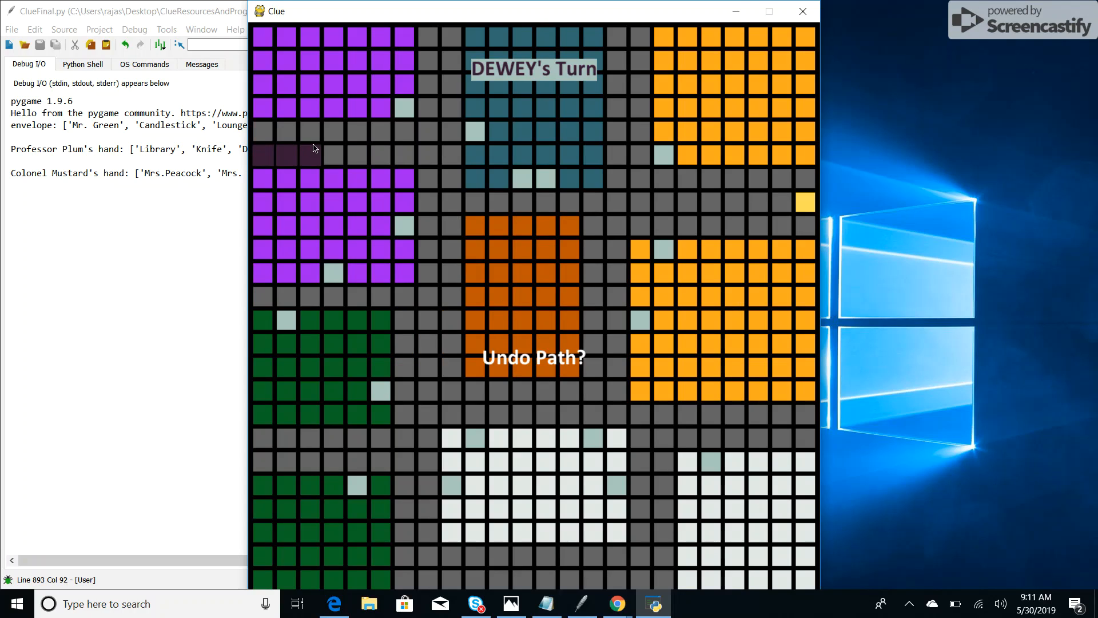
left_click(333, 131)
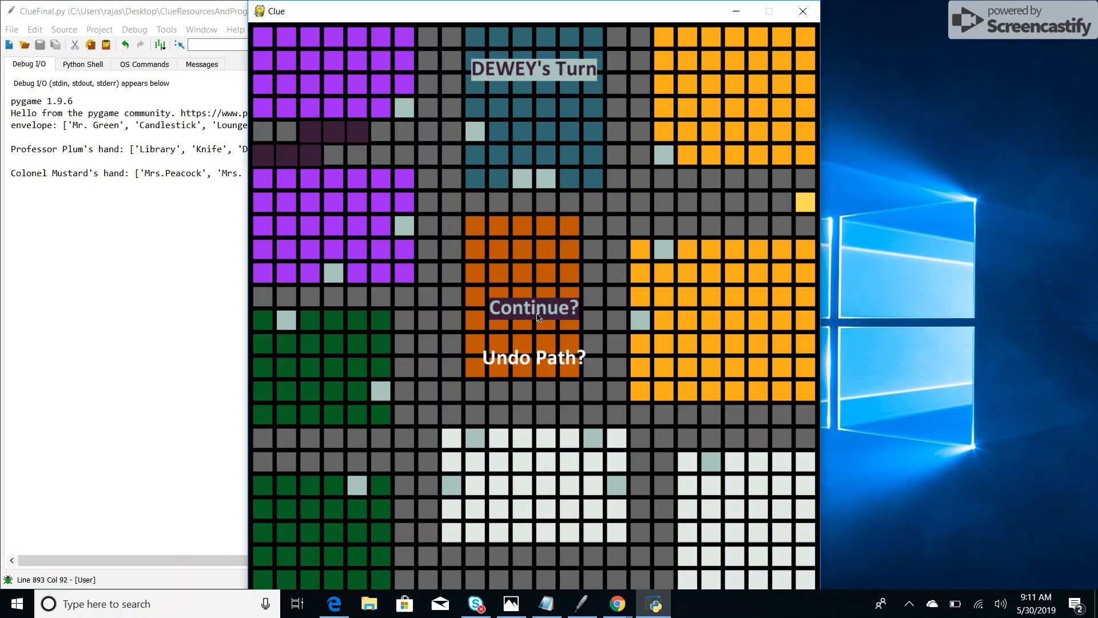
left_click(533, 308)
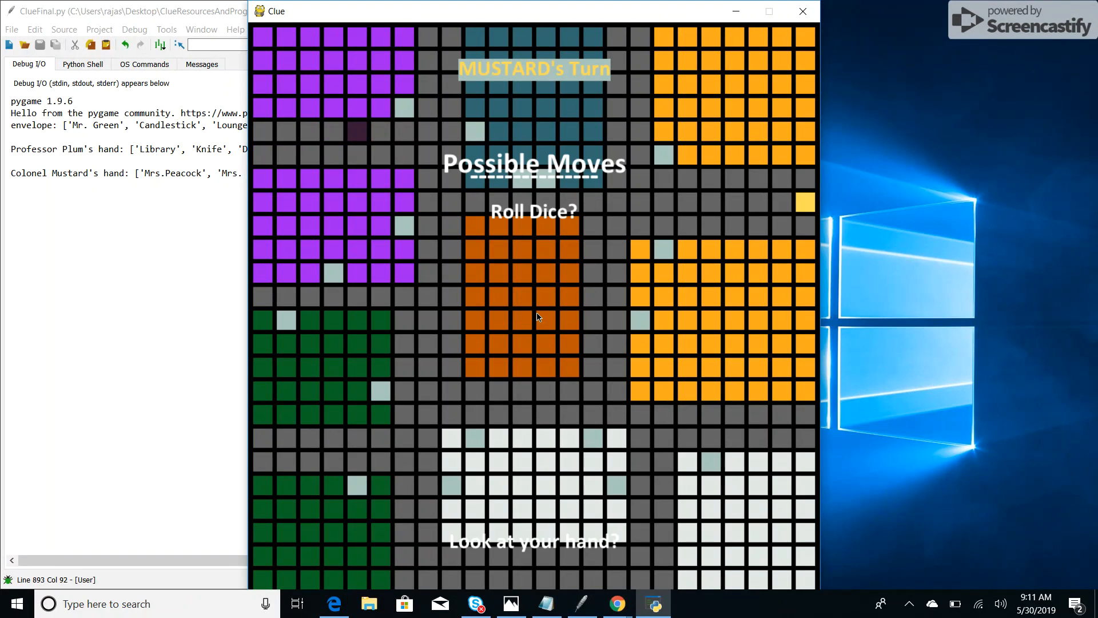
Roll for MUSTARD, redo the path into the orange room, and start a guess
left_click(532, 212)
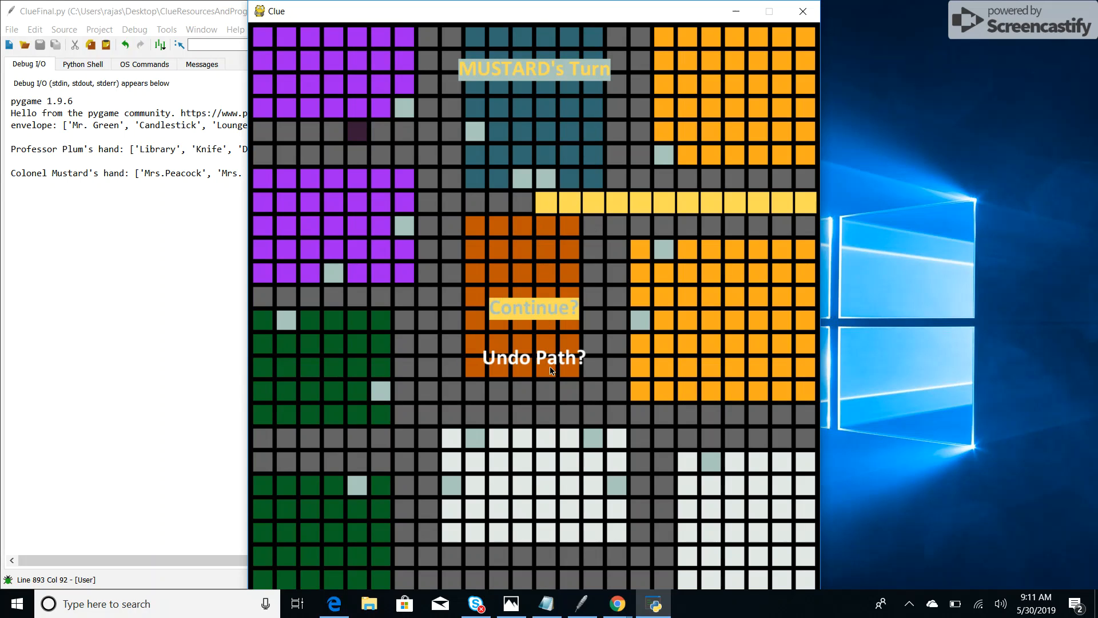
left_click(533, 306)
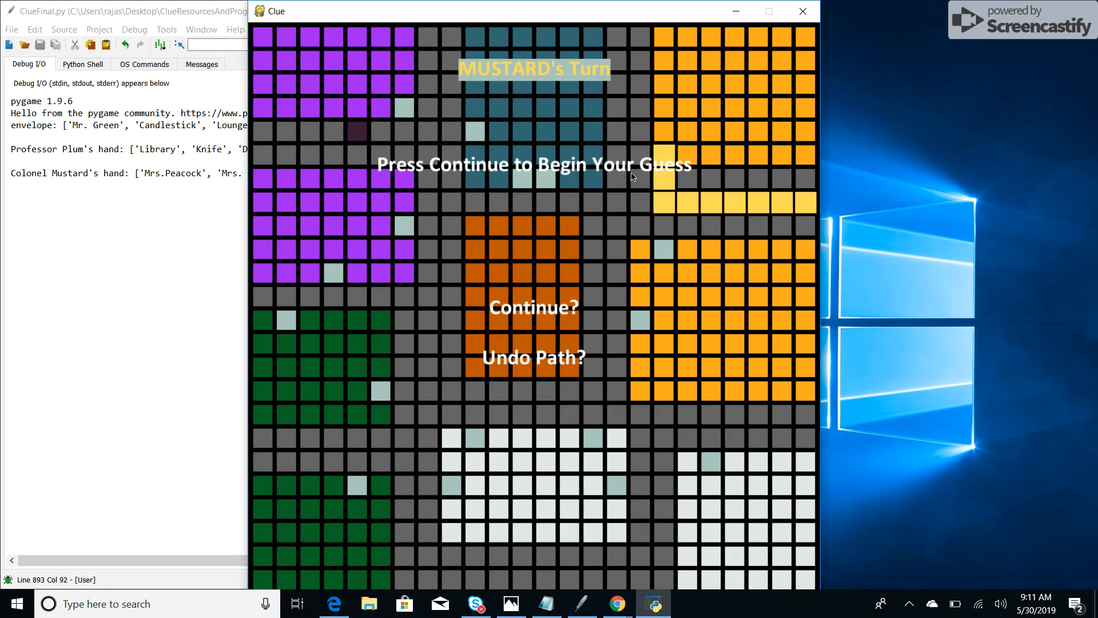
left_click(533, 306)
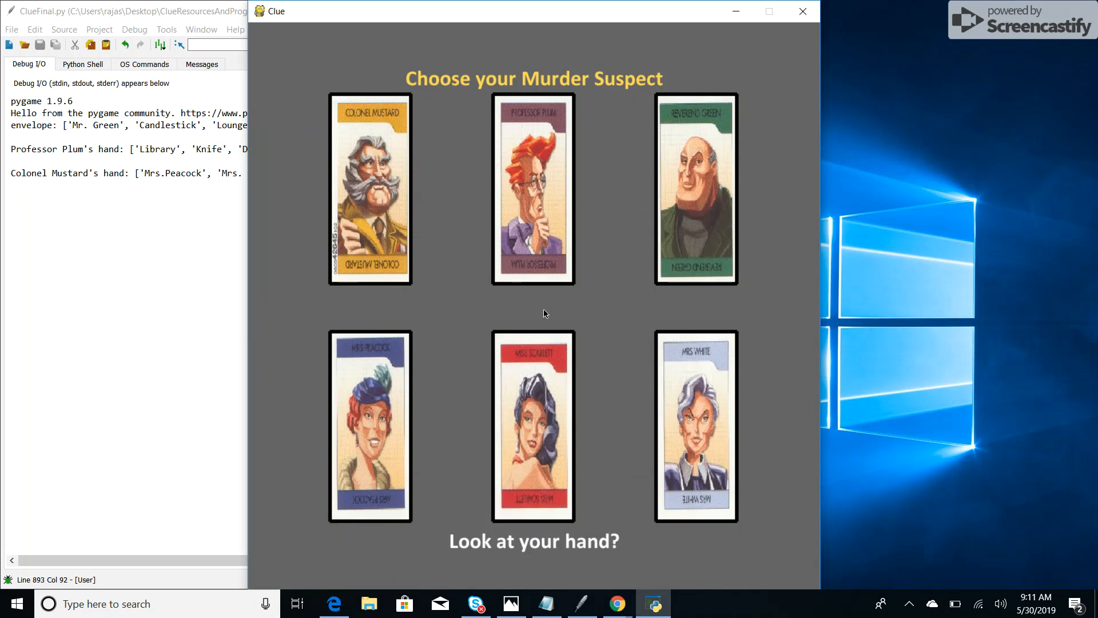
mouse_move(546, 419)
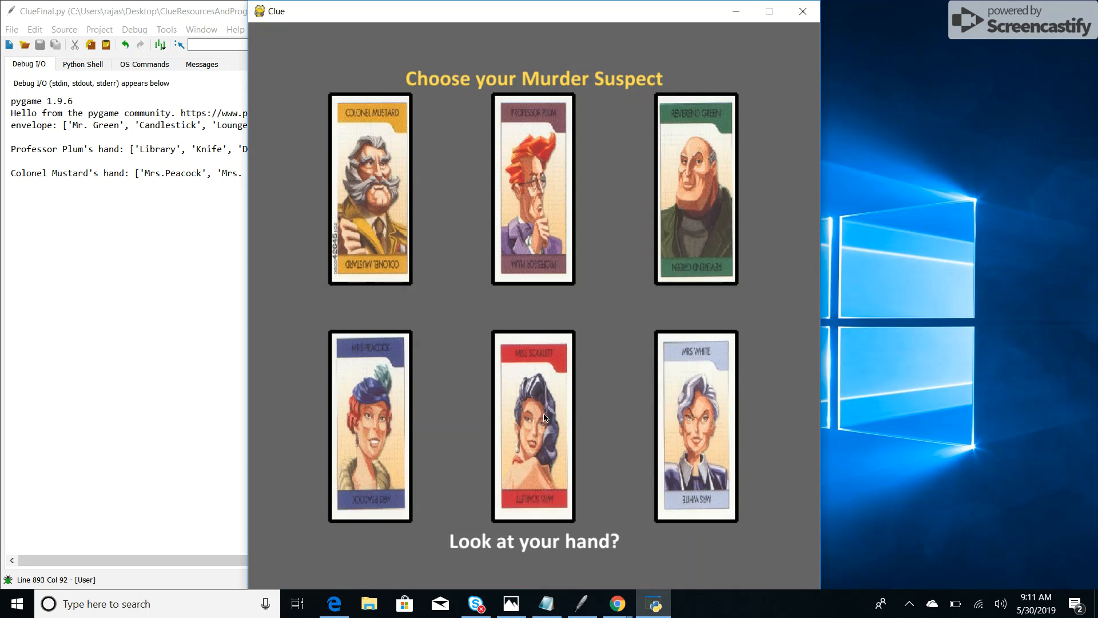
Guess Miss Scarlet with the Candlestick and dismiss the Miss Scarlet card shown
left_click(534, 425)
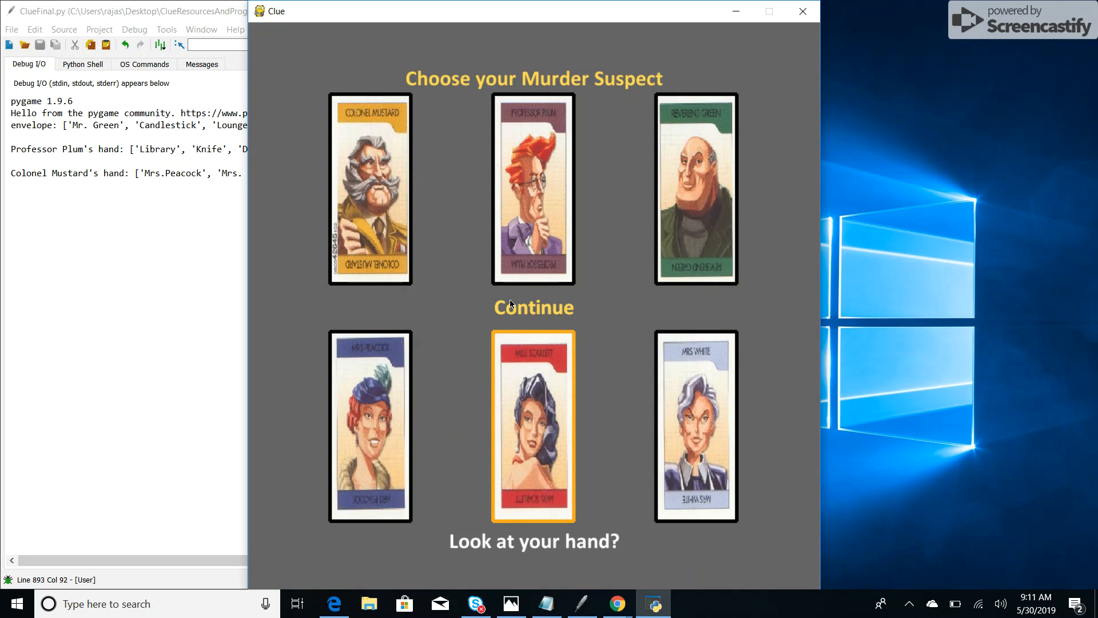
left_click(533, 307)
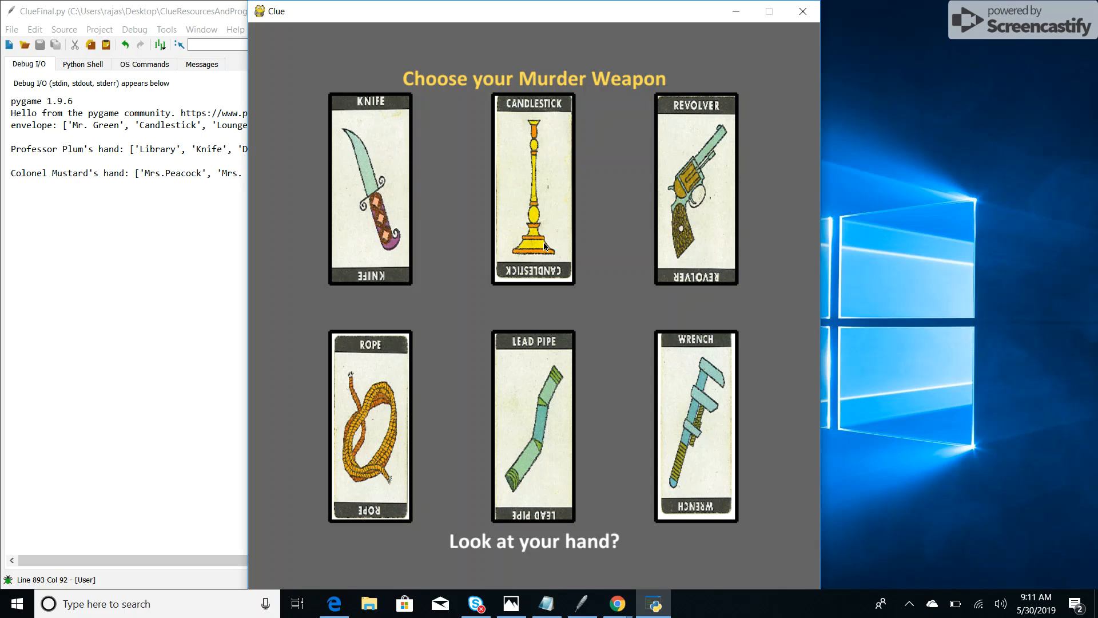
left_click(533, 189)
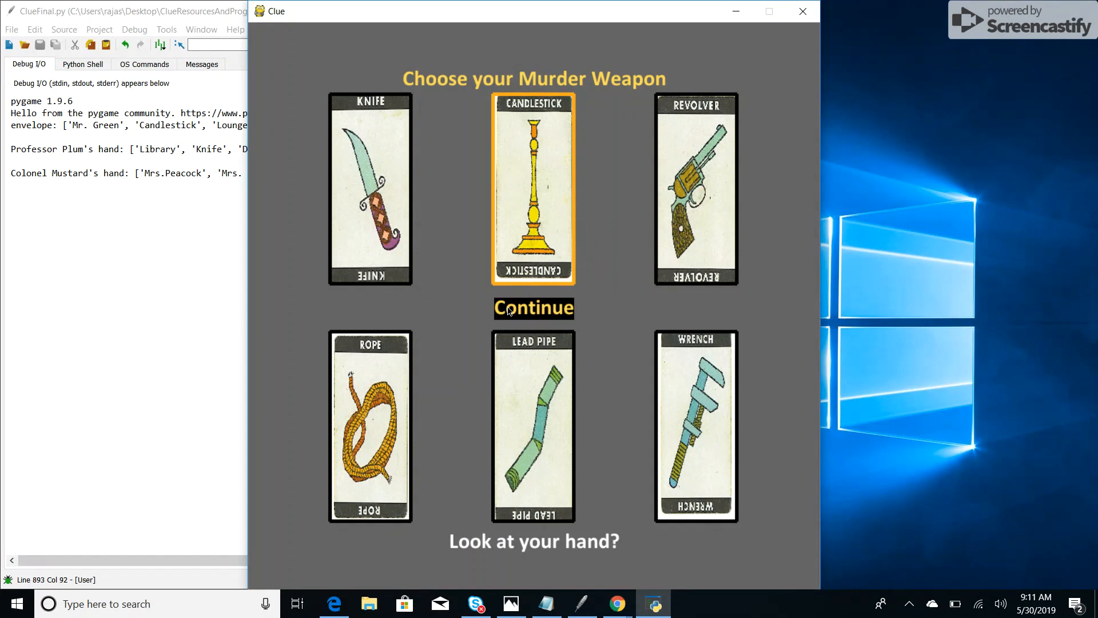
left_click(533, 308)
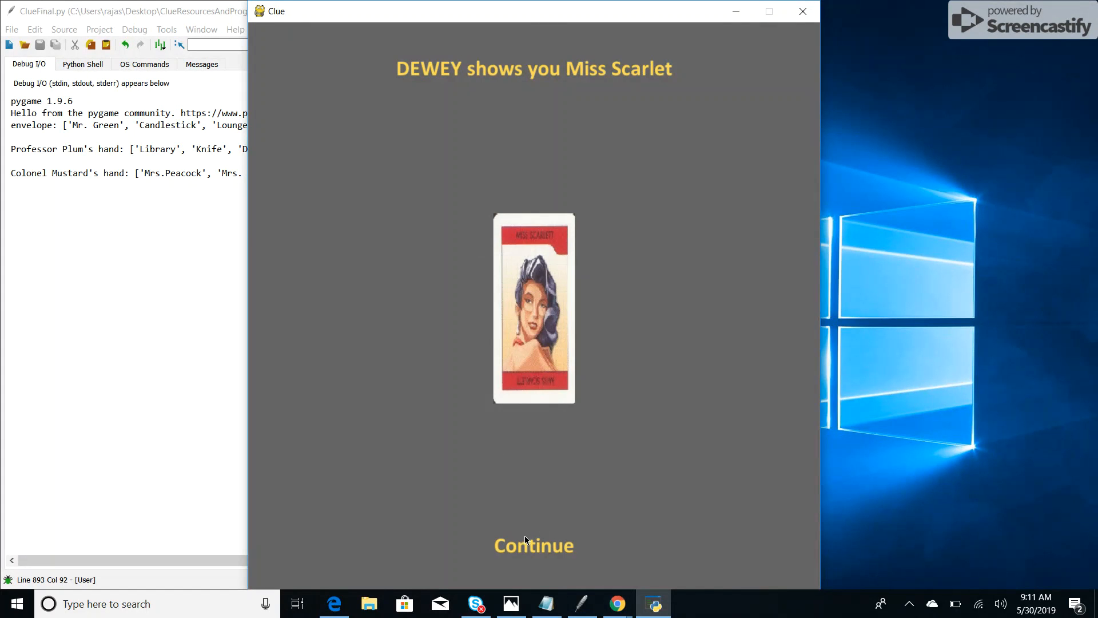
left_click(533, 545)
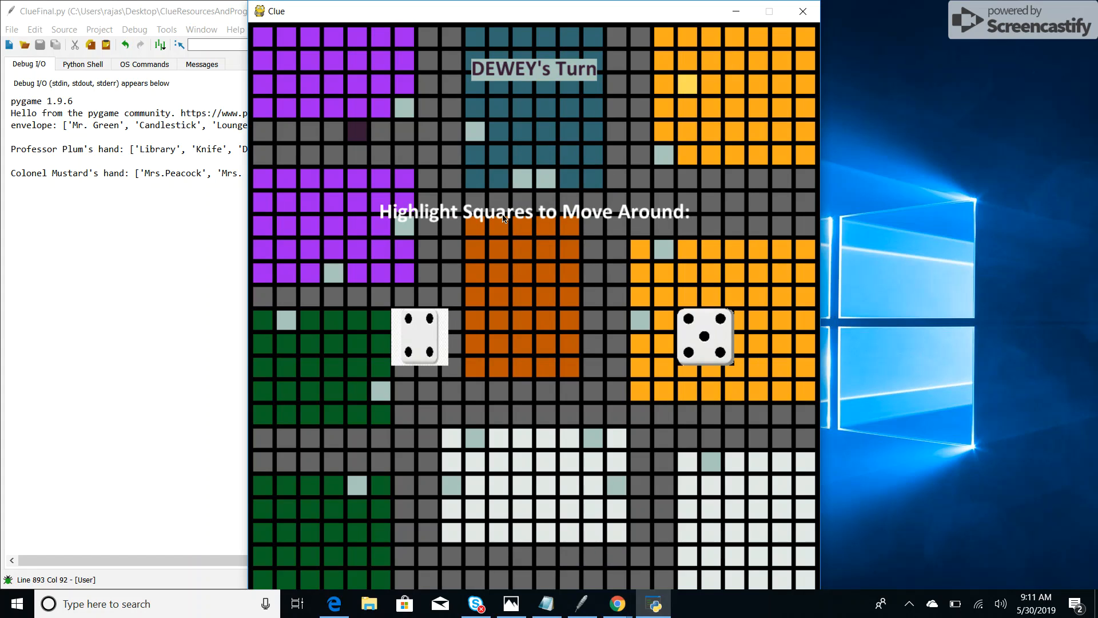
mouse_move(340, 118)
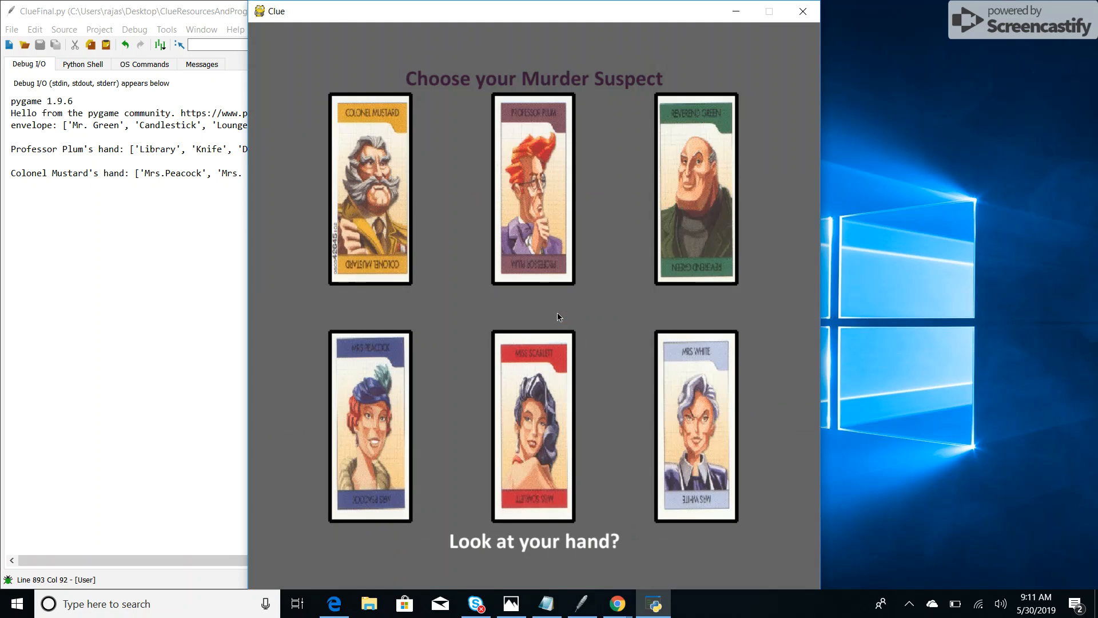
mouse_move(664, 365)
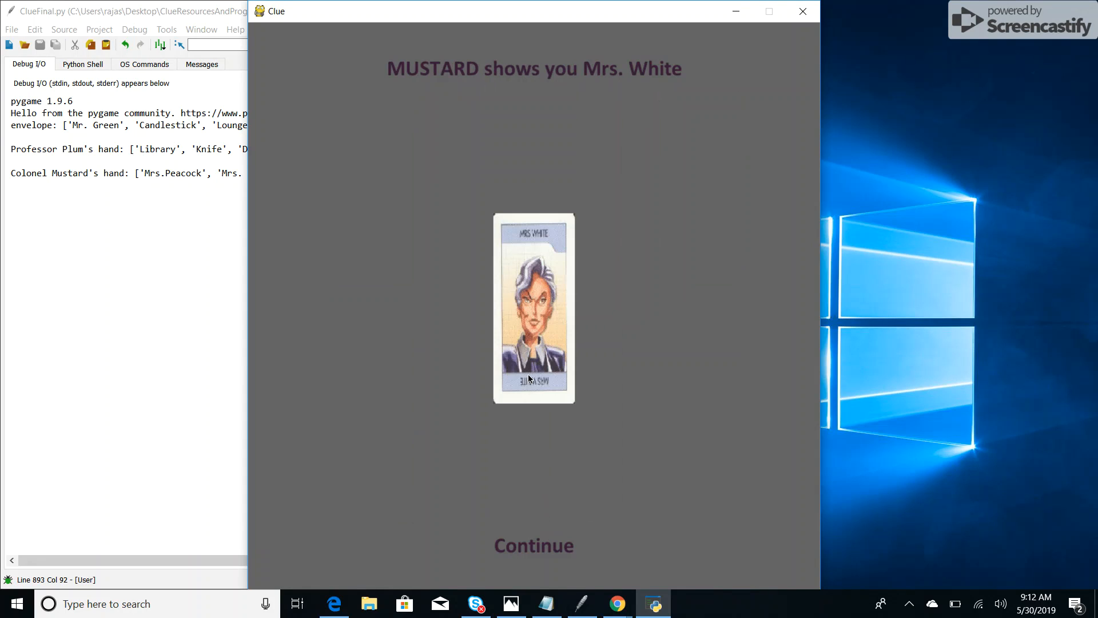
Dismiss the Mrs. White card that MUSTARD showed
left_click(534, 546)
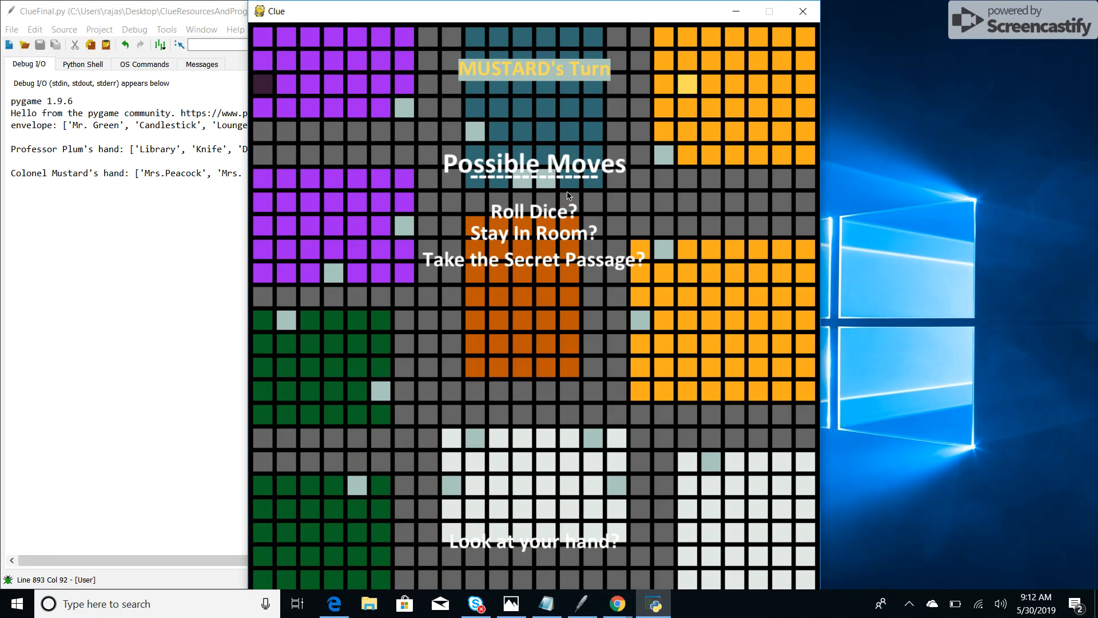
mouse_move(717, 72)
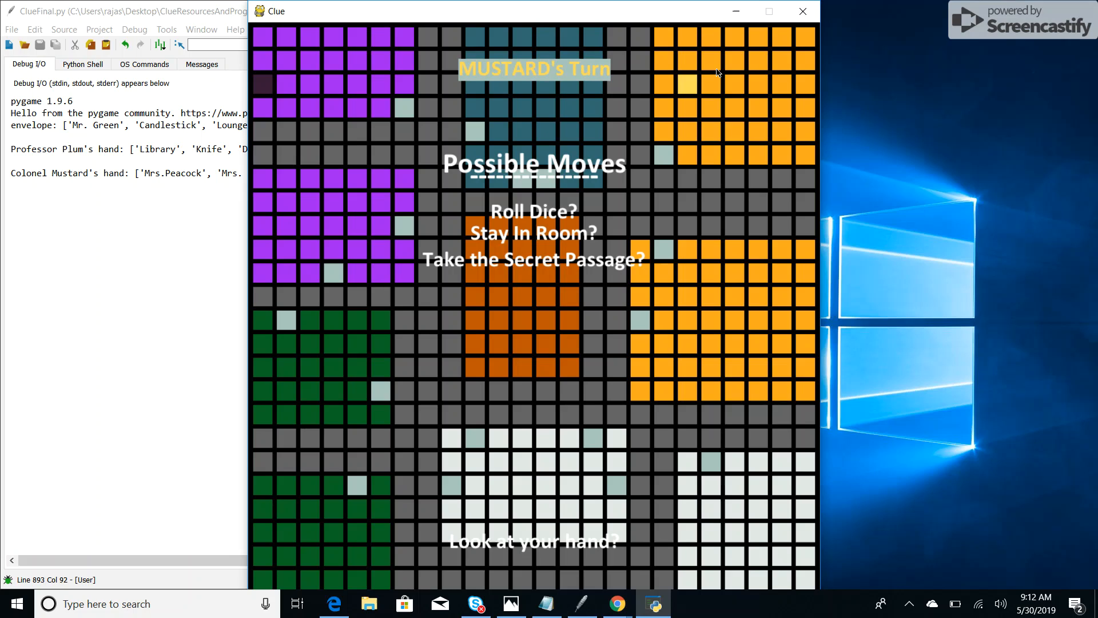
mouse_move(533, 259)
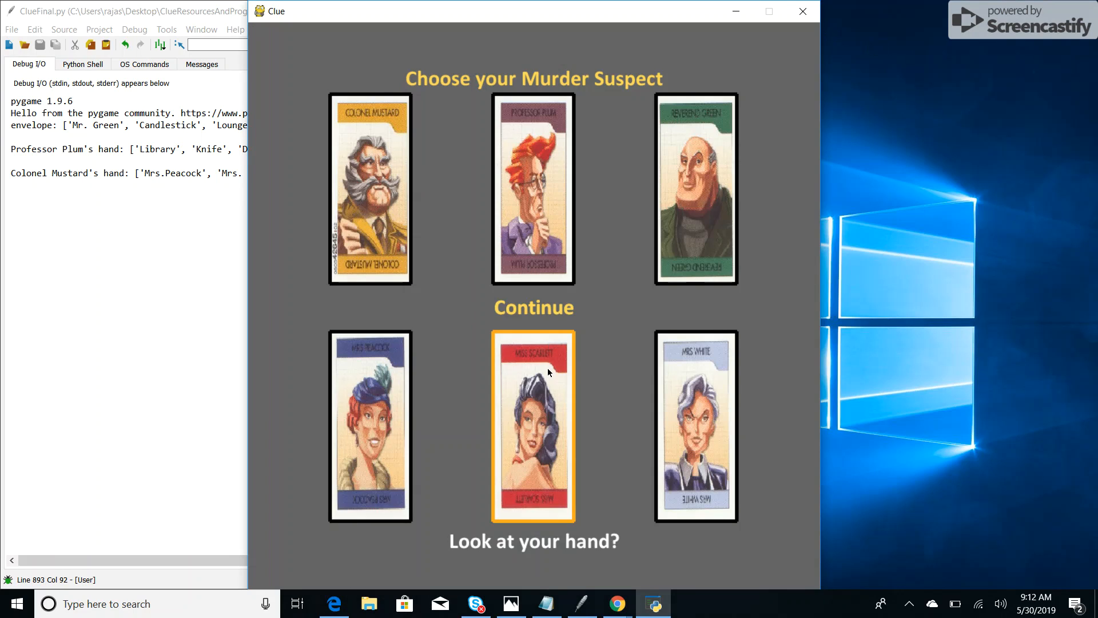
Submit the Scarlet–Candlestick–Conservatory guess, then the Green–Revolver–Hall guess
left_click(533, 308)
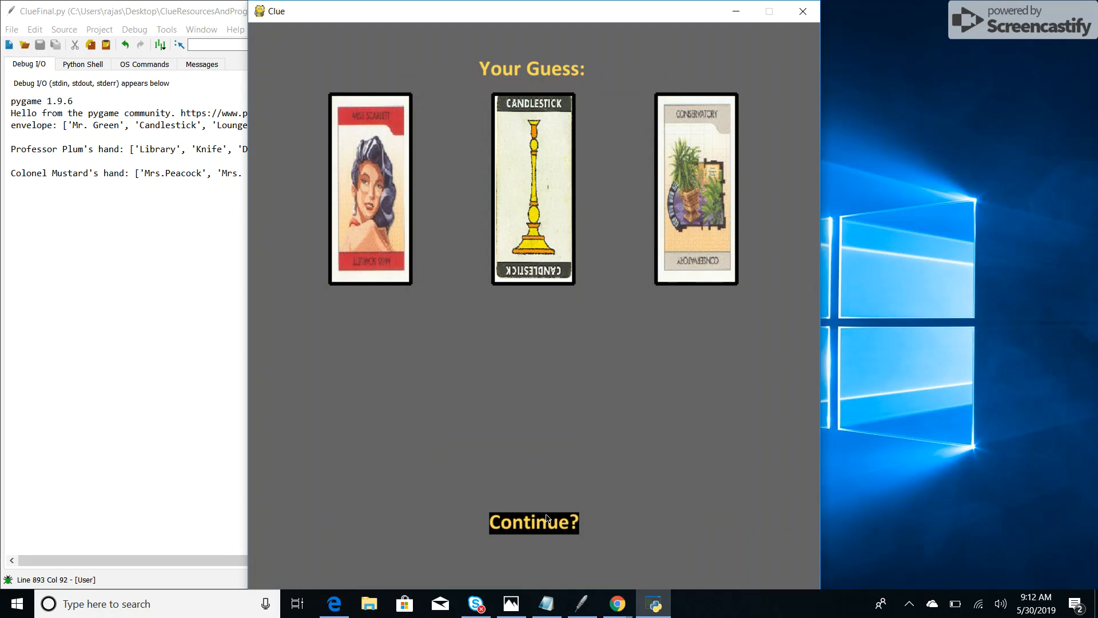
left_click(533, 521)
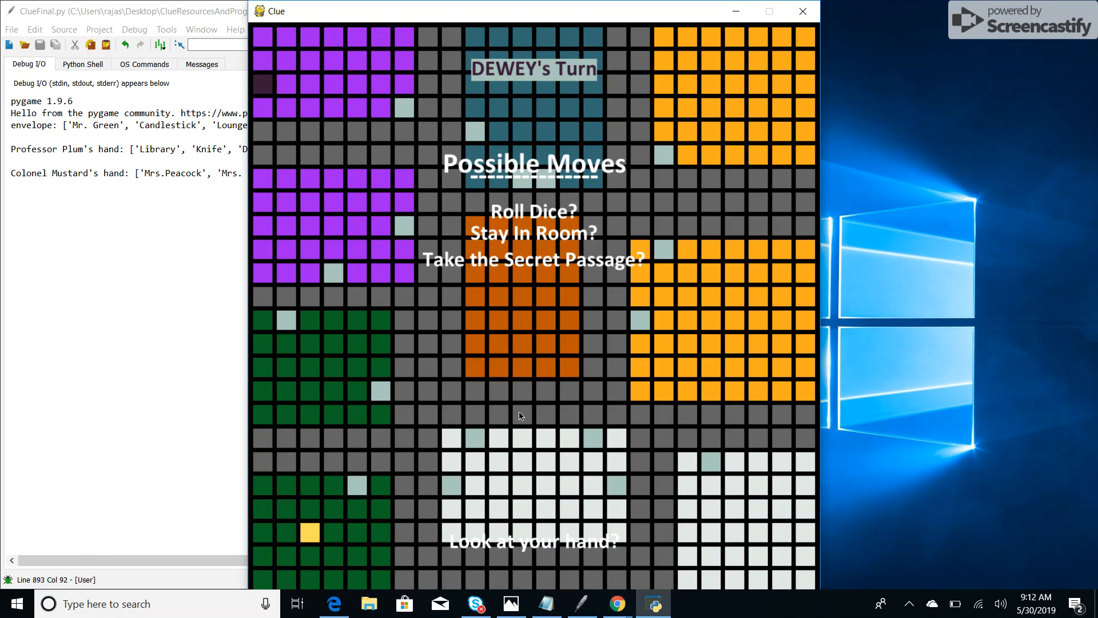
mouse_move(533, 259)
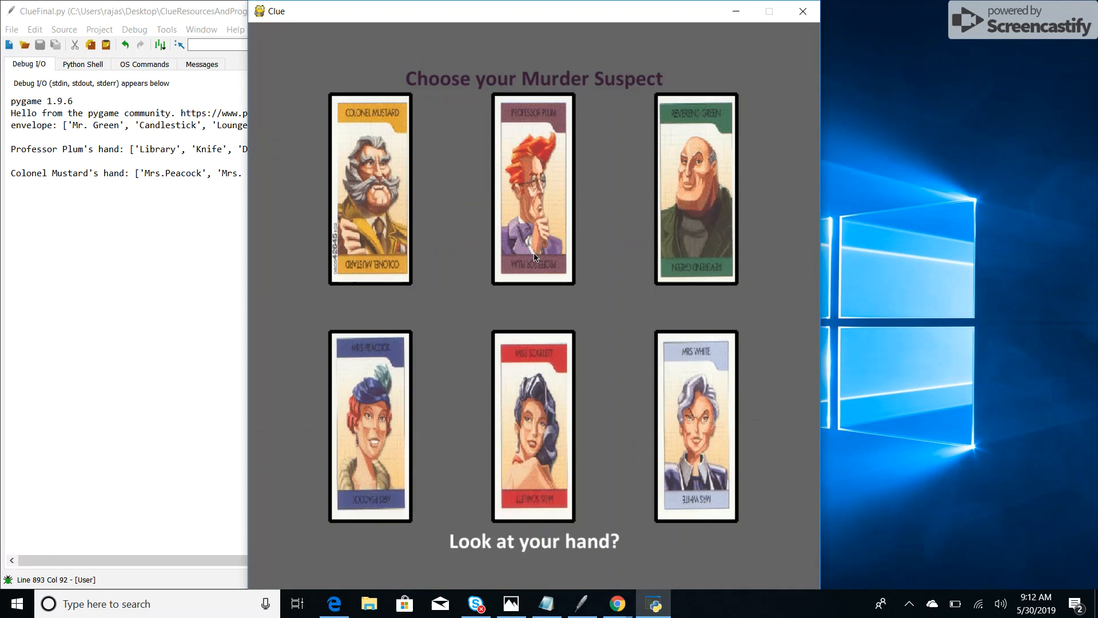
left_click(696, 187)
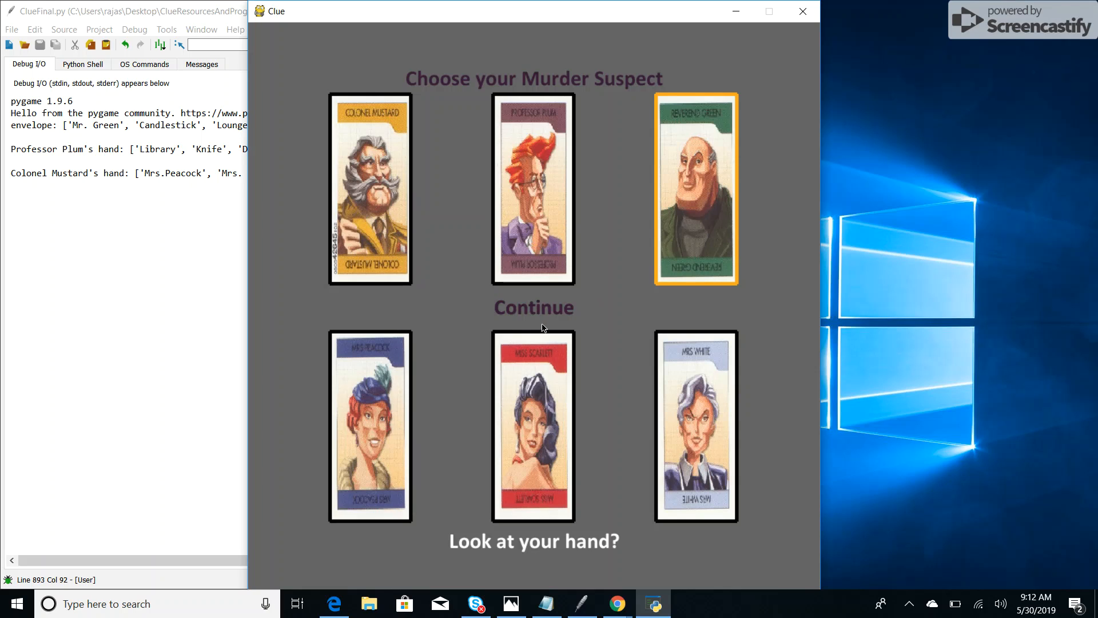
left_click(533, 308)
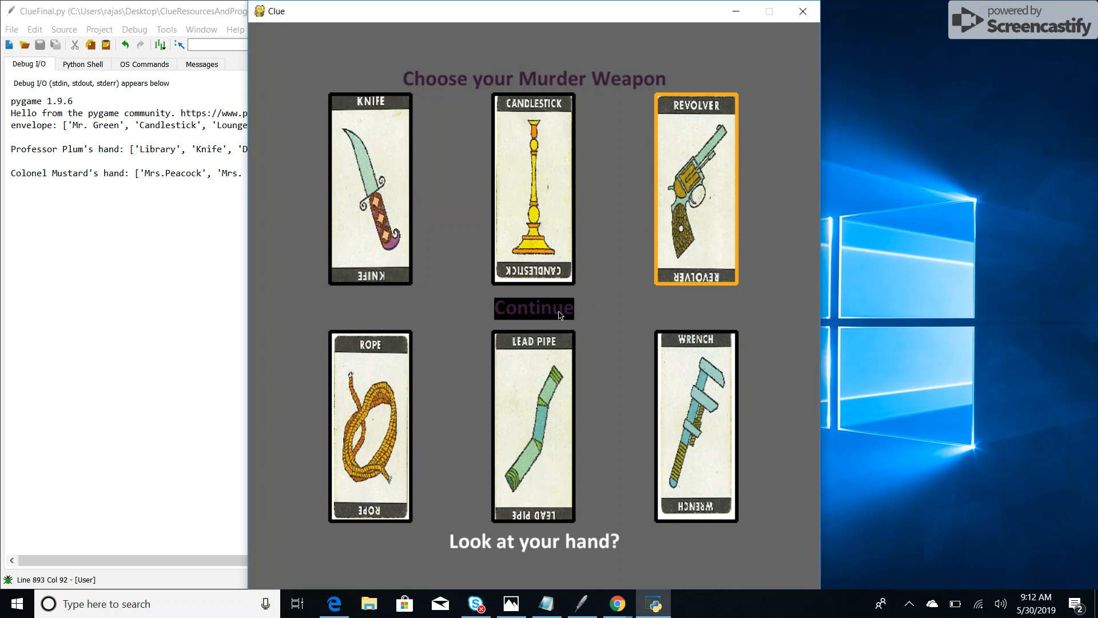
left_click(534, 308)
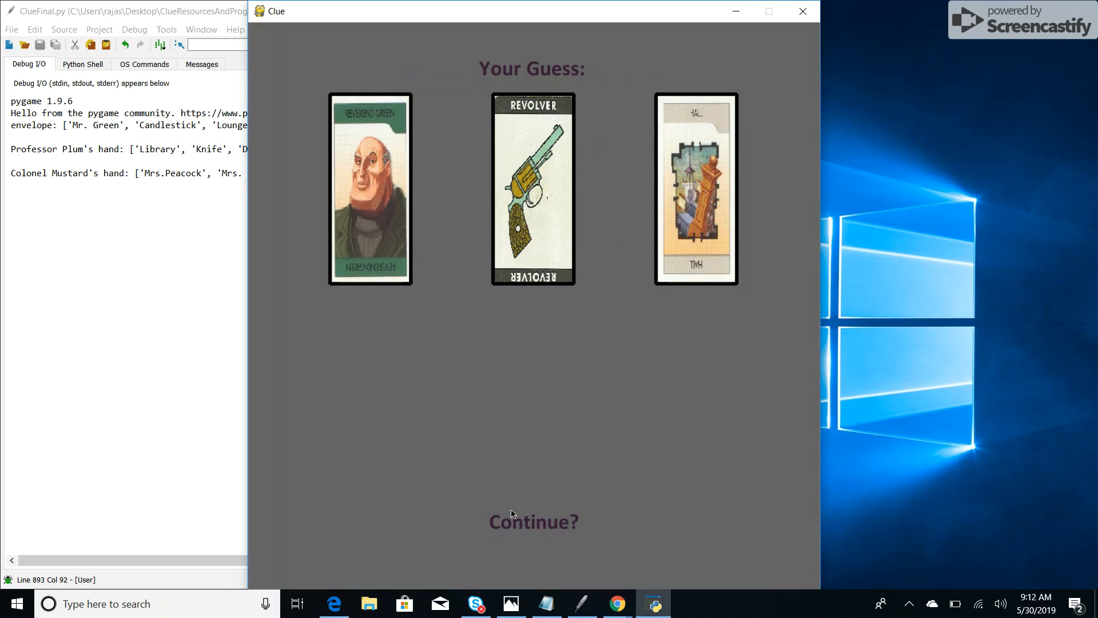
left_click(533, 521)
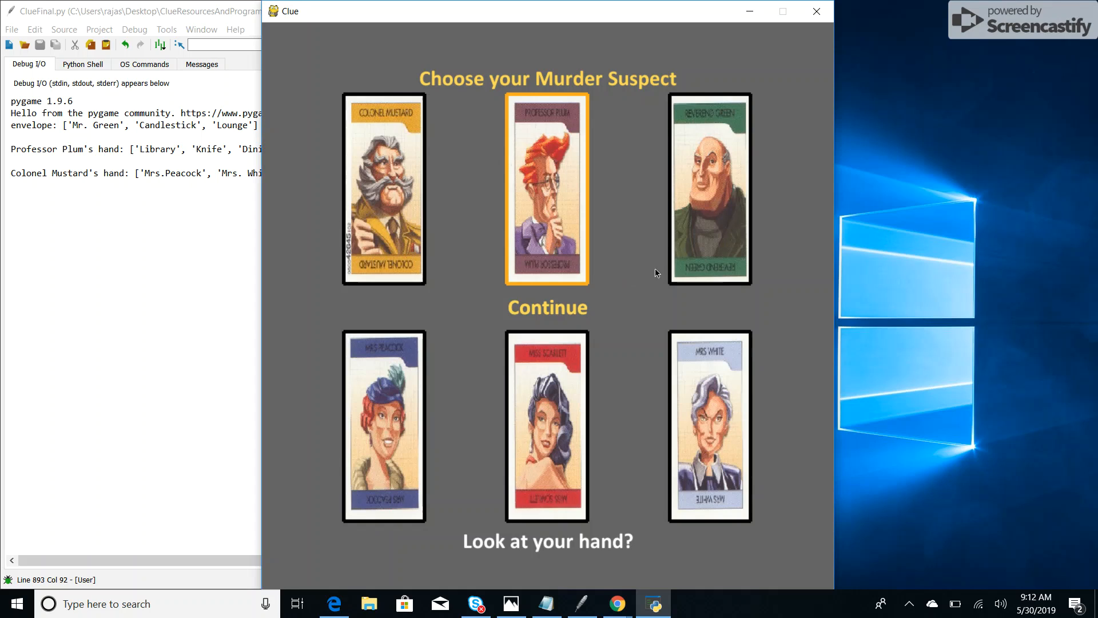
Accuse Reverend Green with the Candlestick to win as Colonel Mustard
left_click(709, 187)
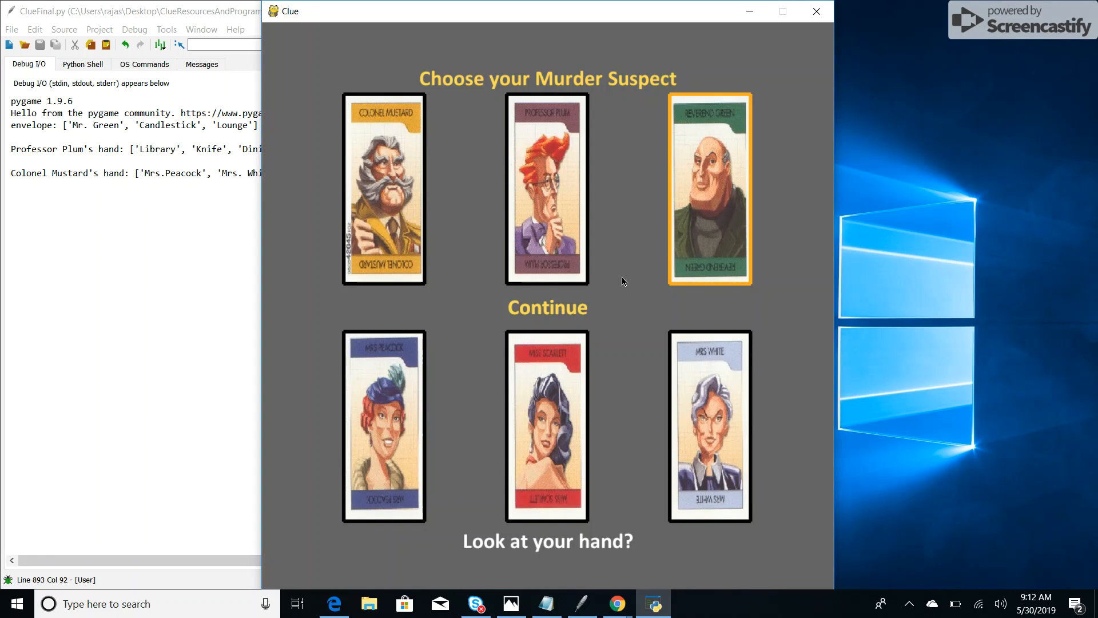
left_click(547, 308)
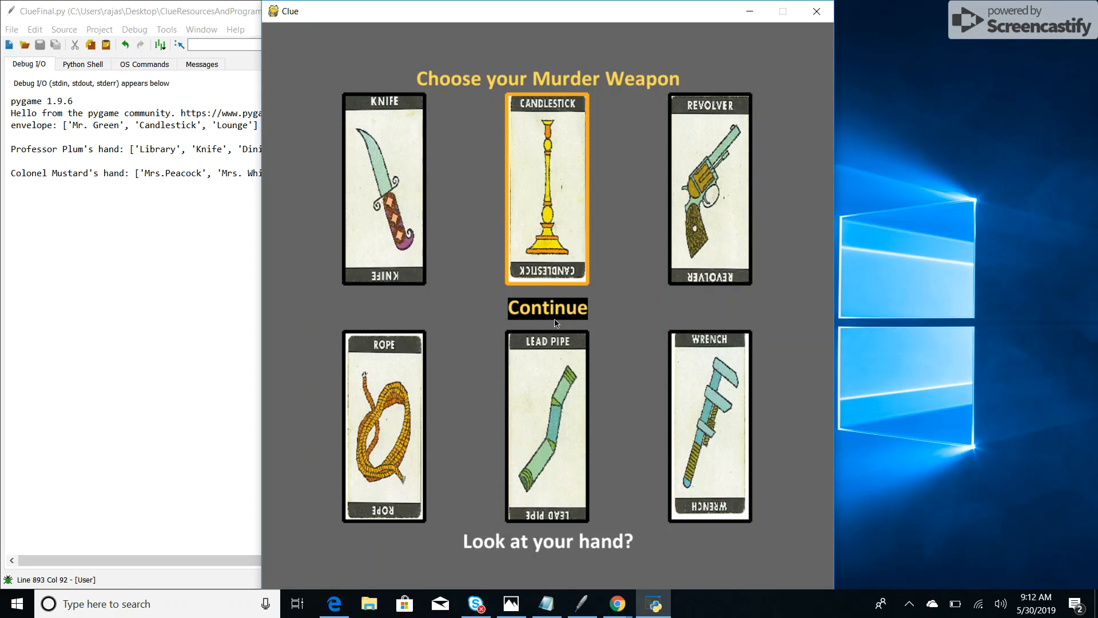
left_click(547, 307)
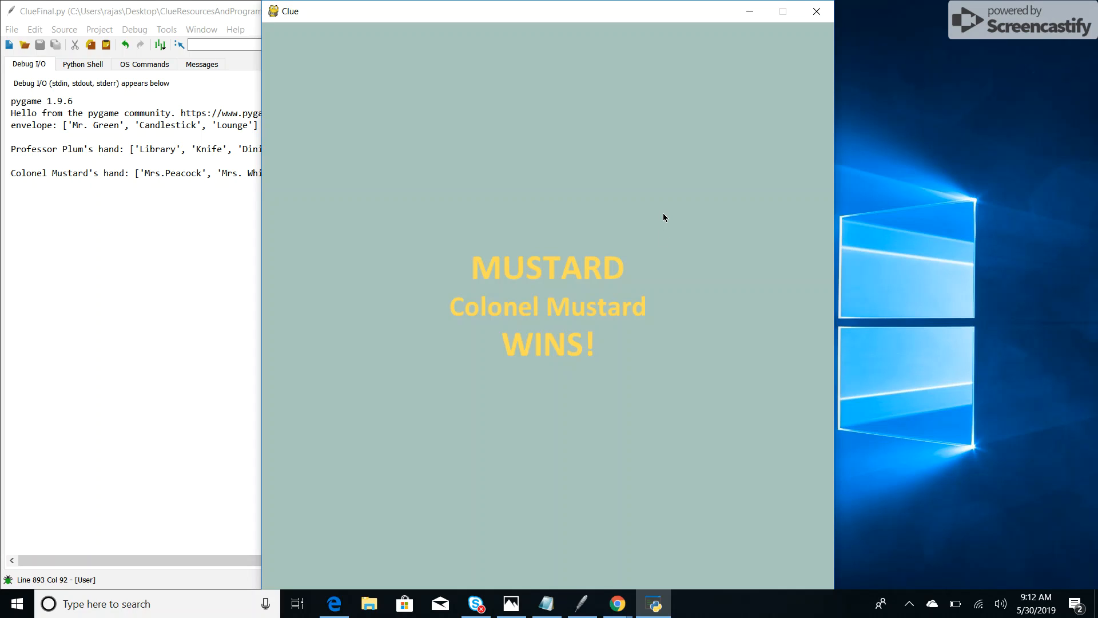
mouse_move(846, 7)
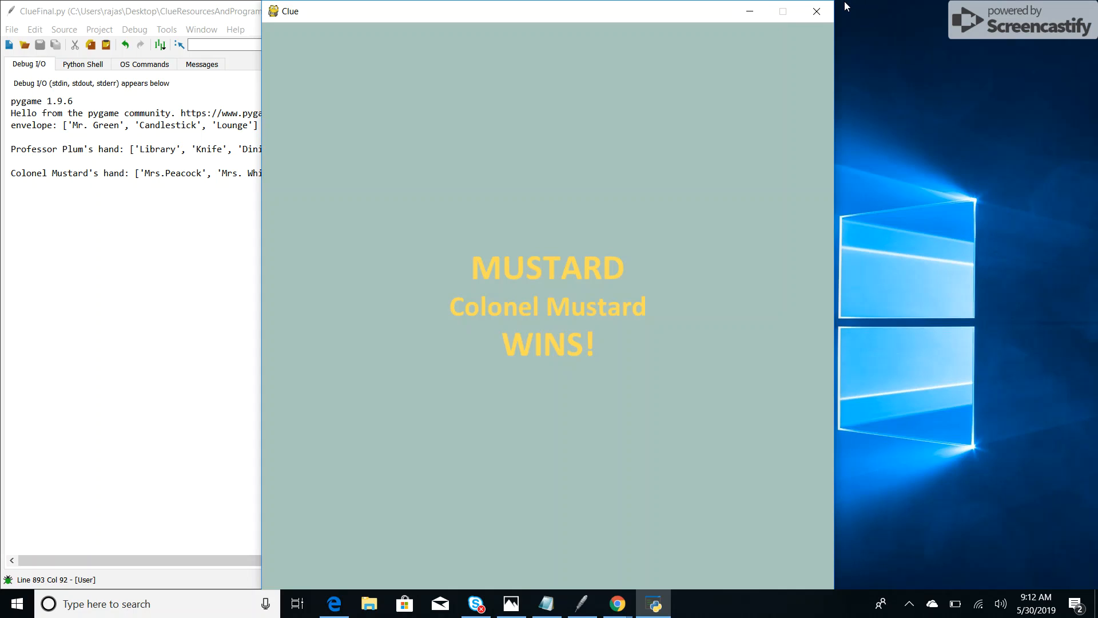